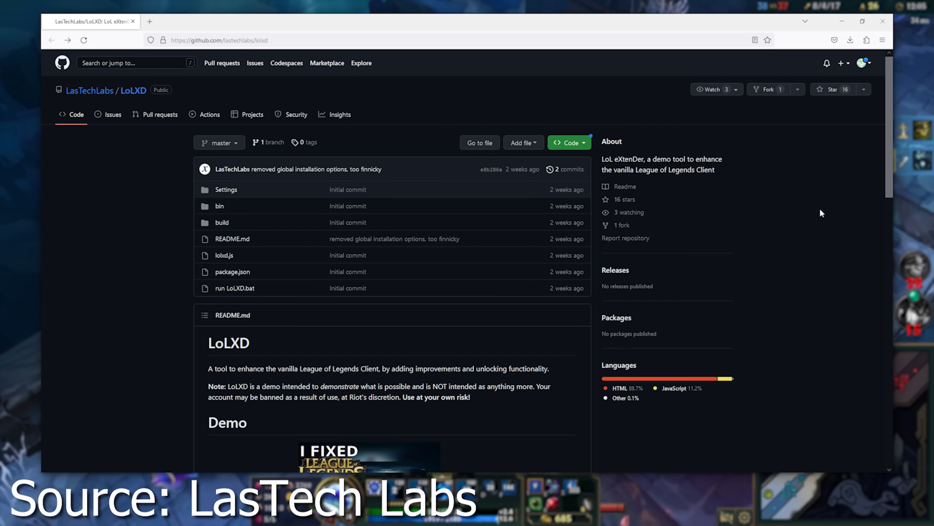
pyautogui.scroll(-3)
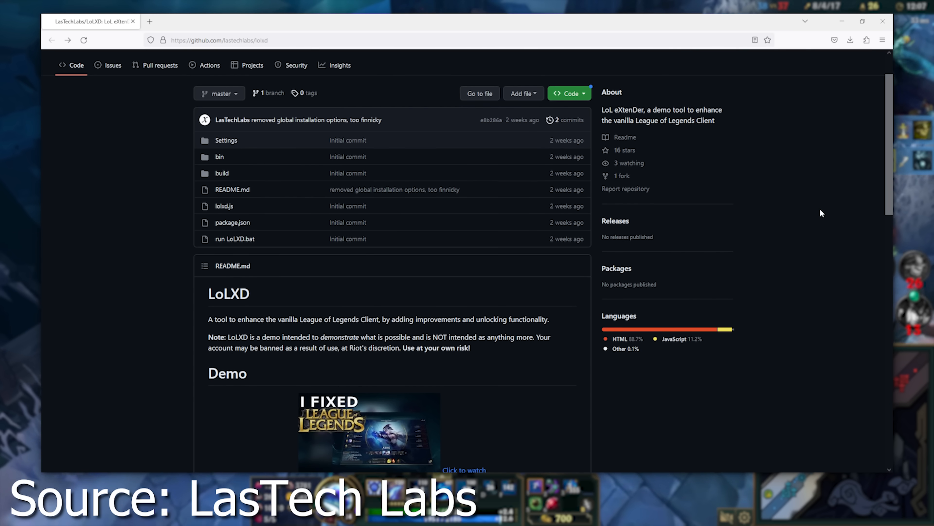
pyautogui.scroll(-3)
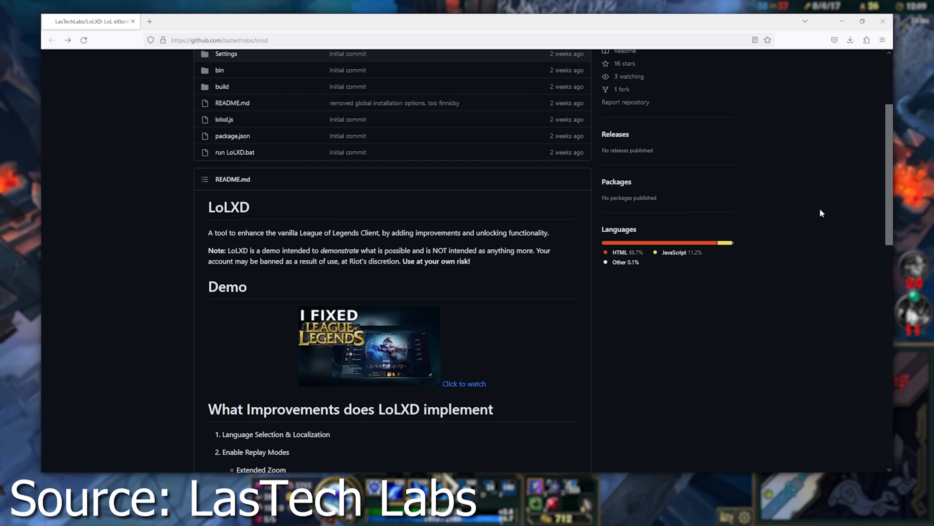
pyautogui.scroll(-3)
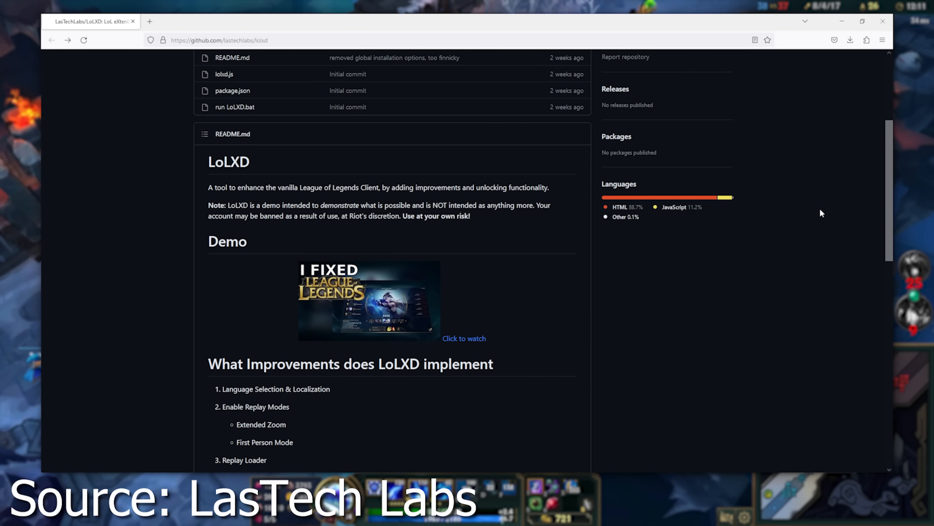
pyautogui.scroll(-3)
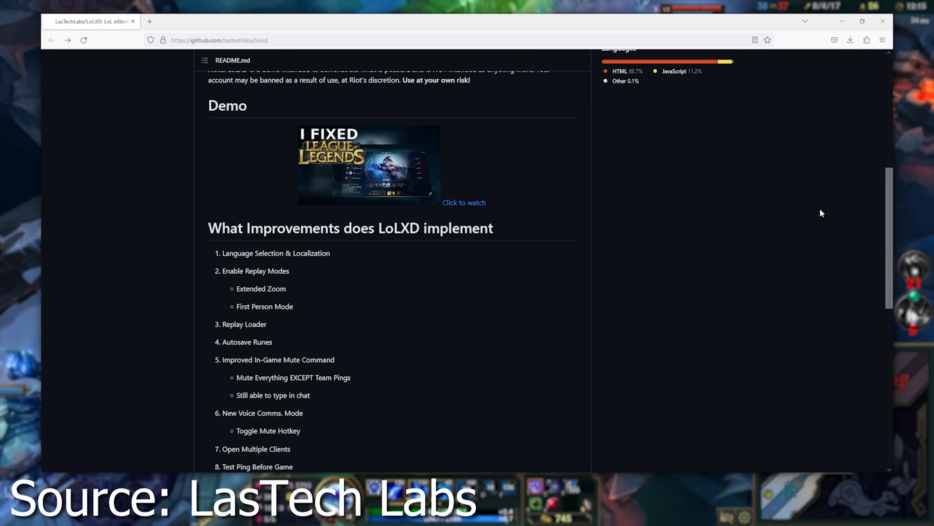
pyautogui.scroll(-3)
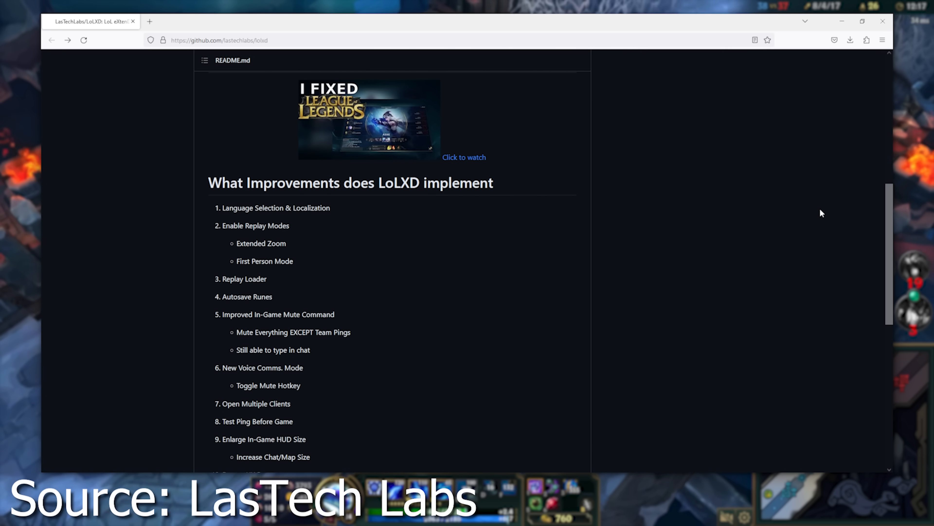
pyautogui.scroll(-3)
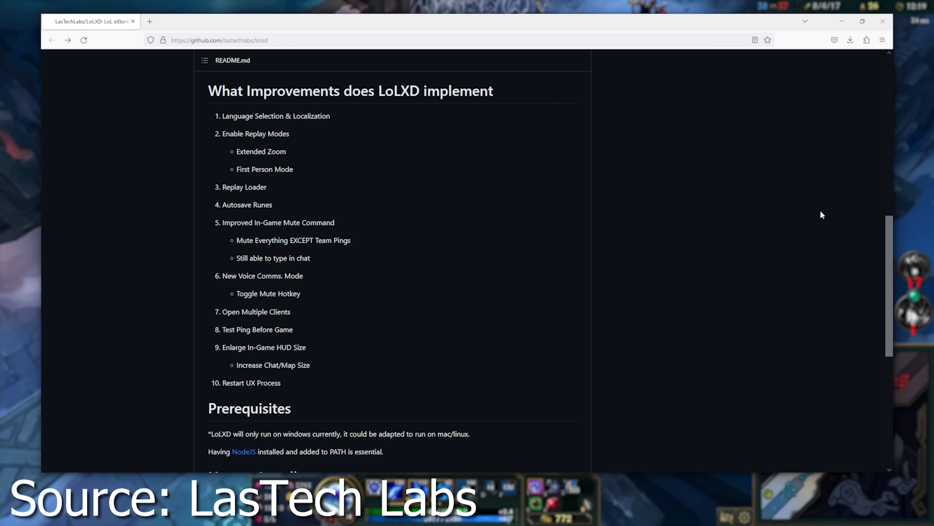
pyautogui.scroll(-3)
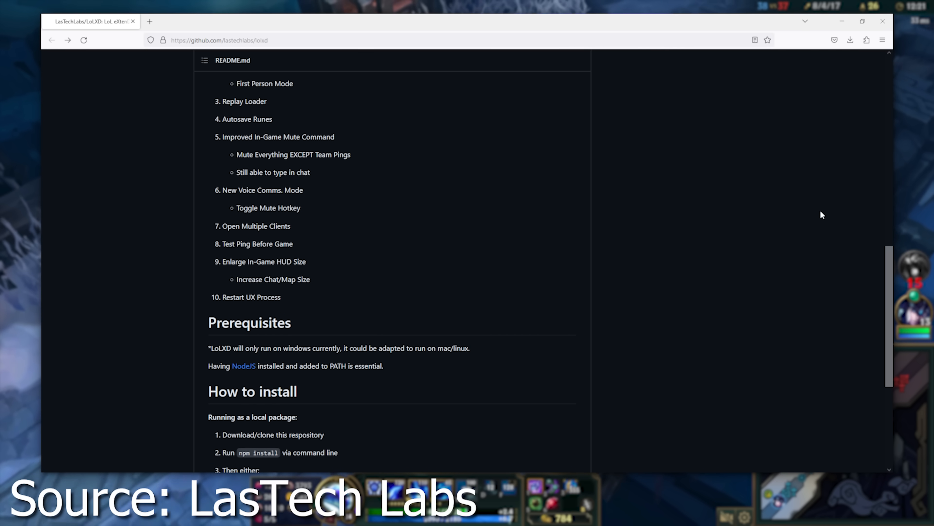
pyautogui.scroll(-3)
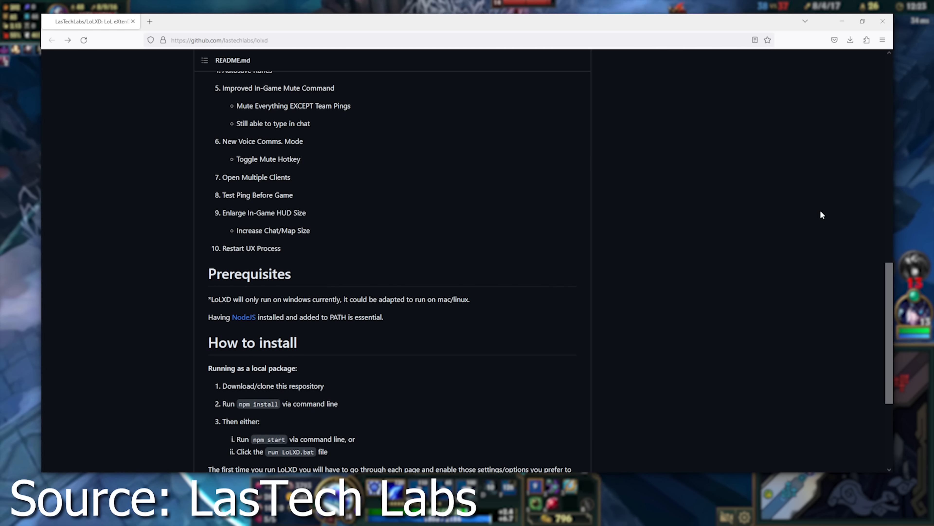
pyautogui.scroll(-3)
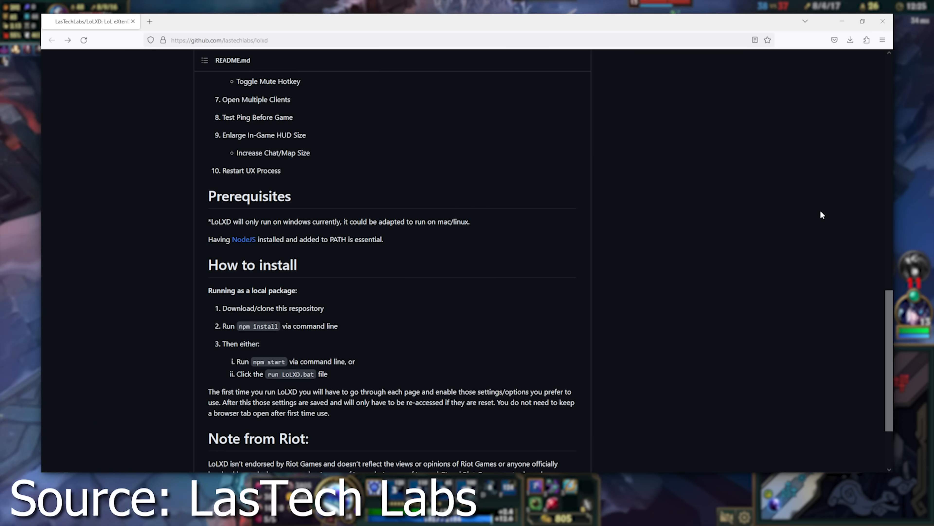
pyautogui.scroll(-3)
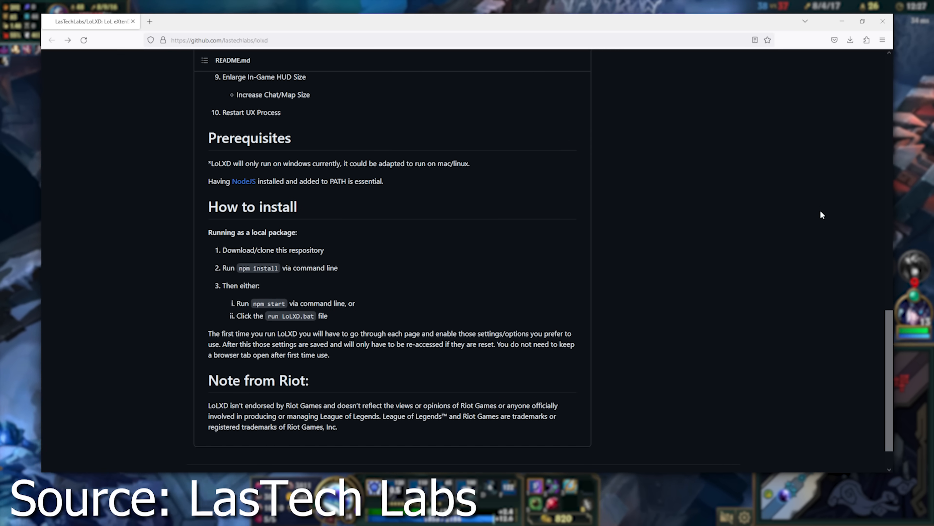
pyautogui.scroll(-3)
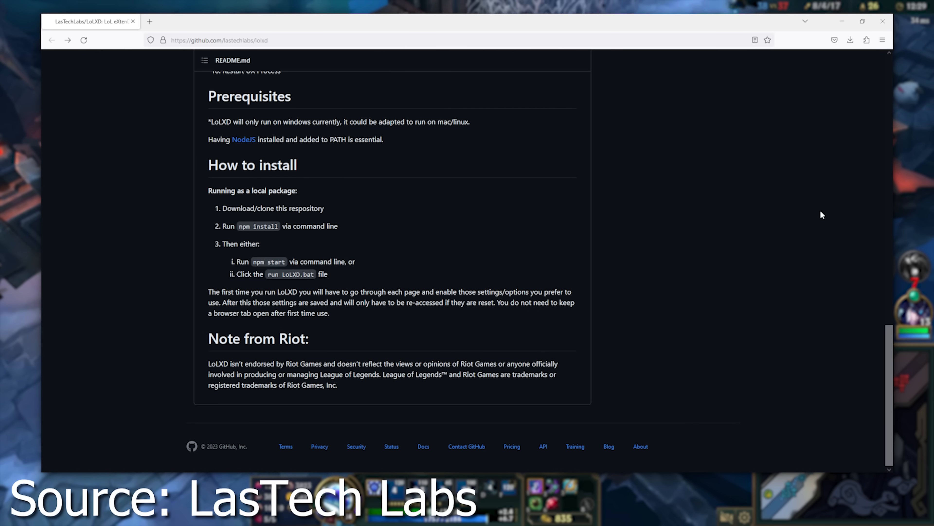